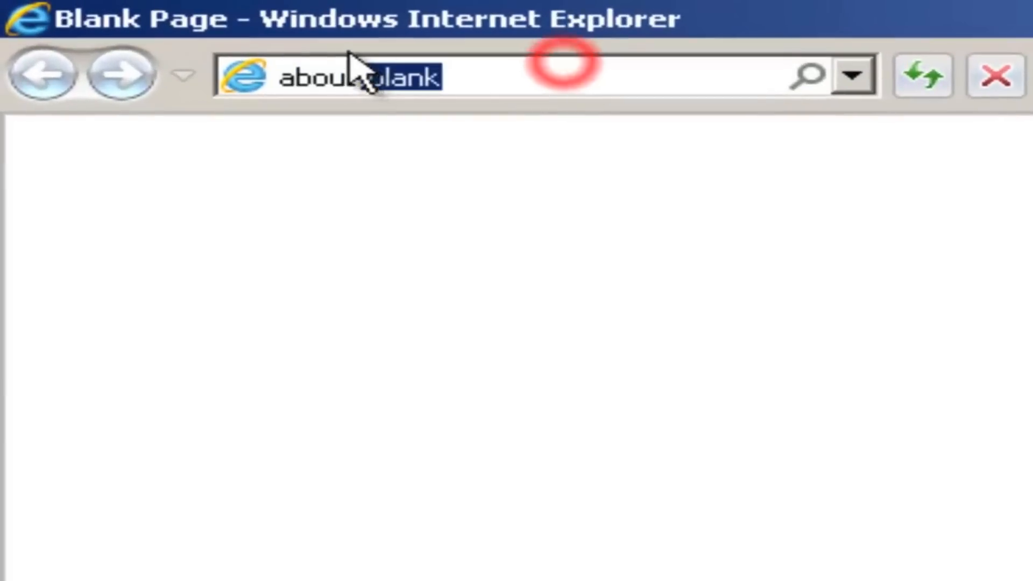
Load the router's web management page from its local 192.16... address
type("192.16")
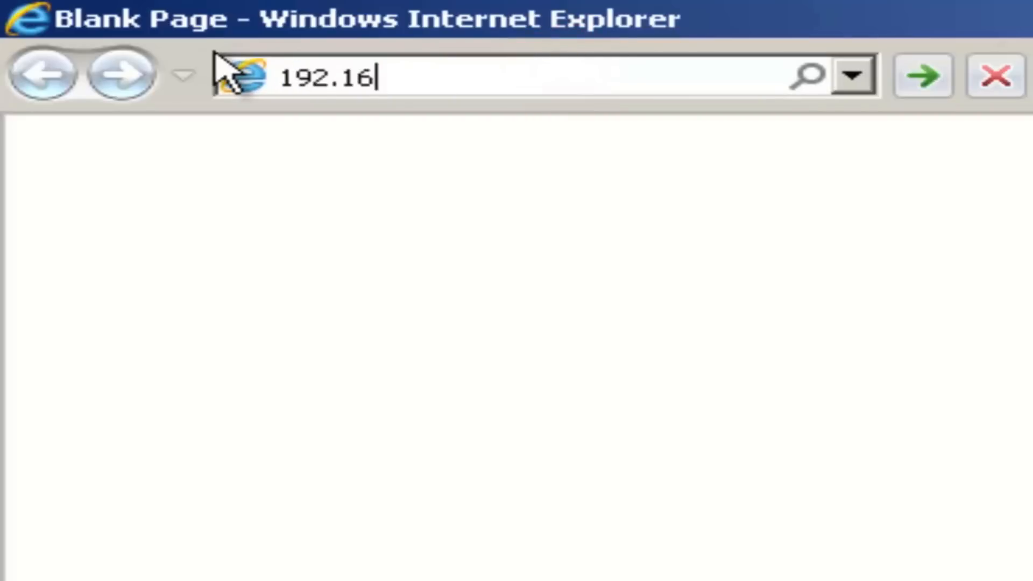
key("Return")
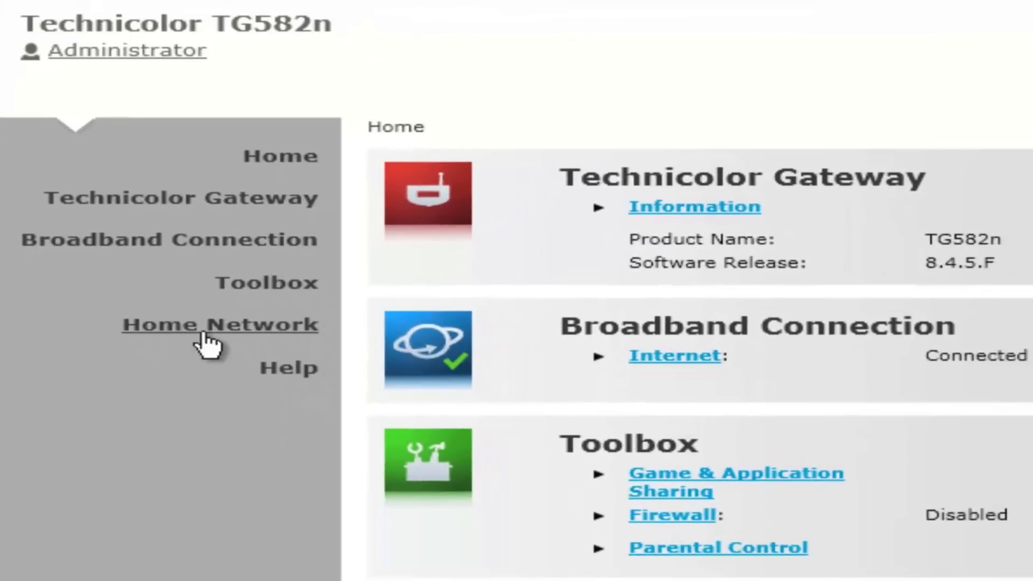
Show the Test Wireless access point overview from the Home Network page
left_click(220, 324)
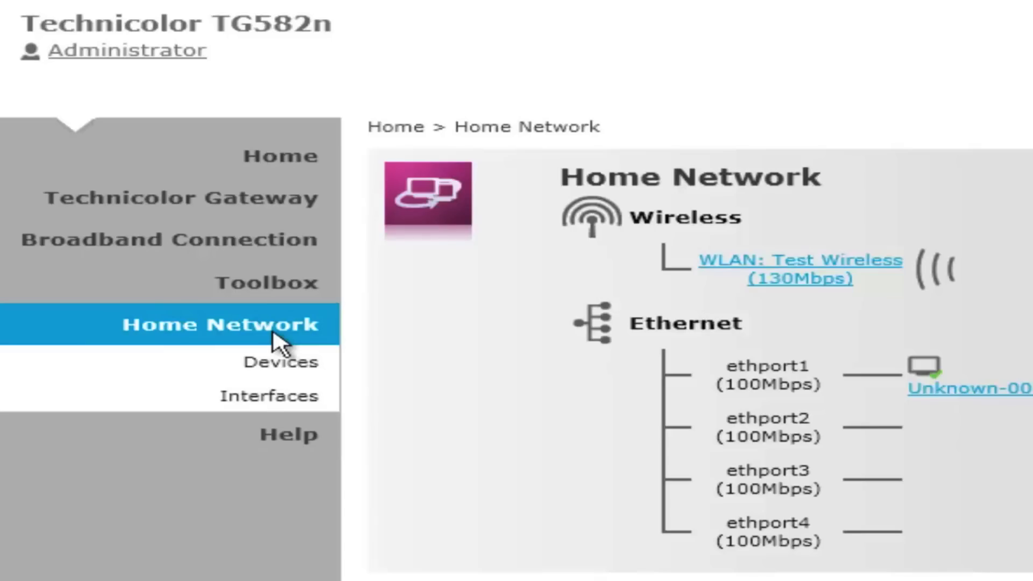
mouse_move(819, 277)
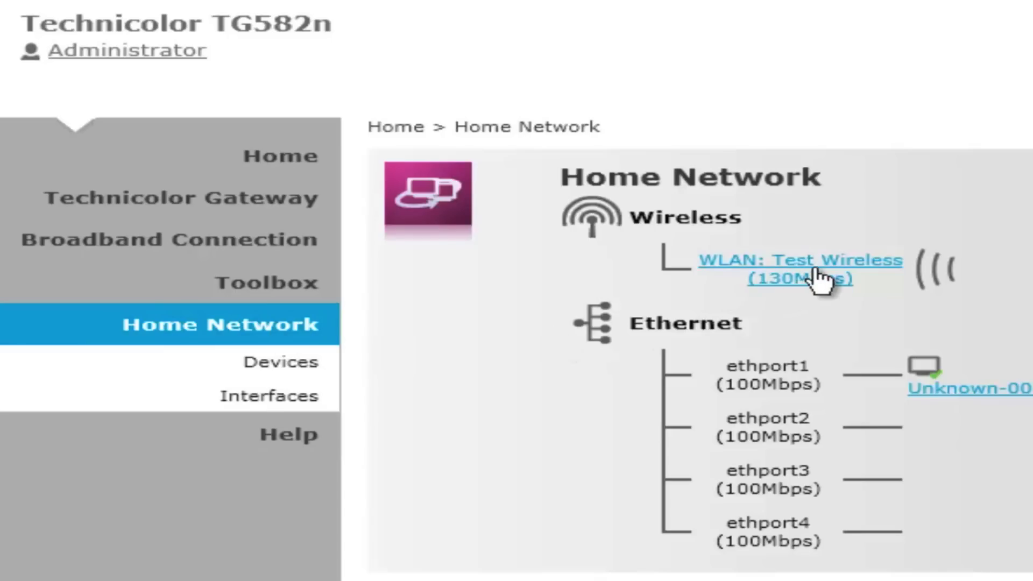
left_click(800, 259)
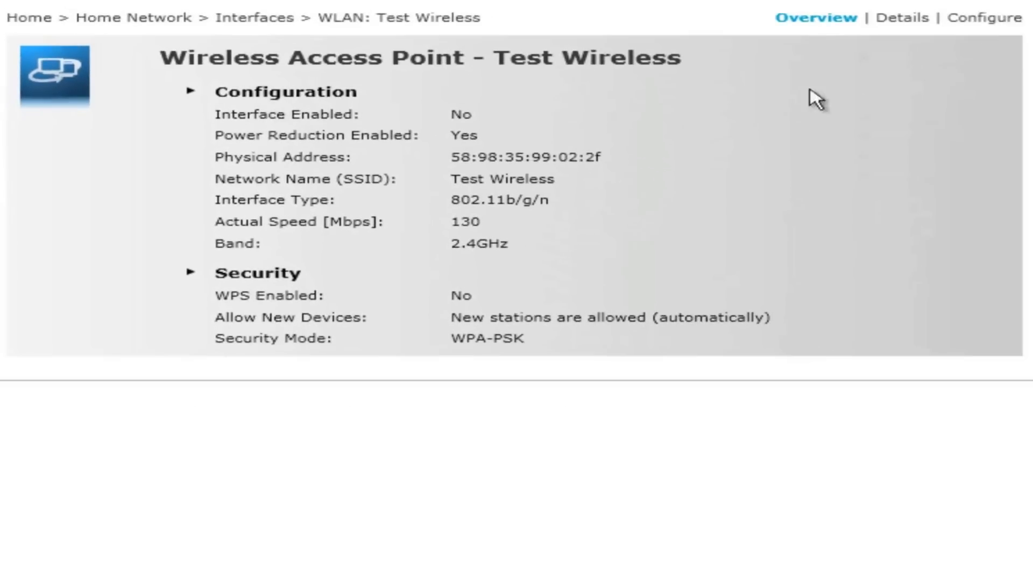
Enter configuration mode and rename the network SSID to 'My WiFi'
left_click(994, 19)
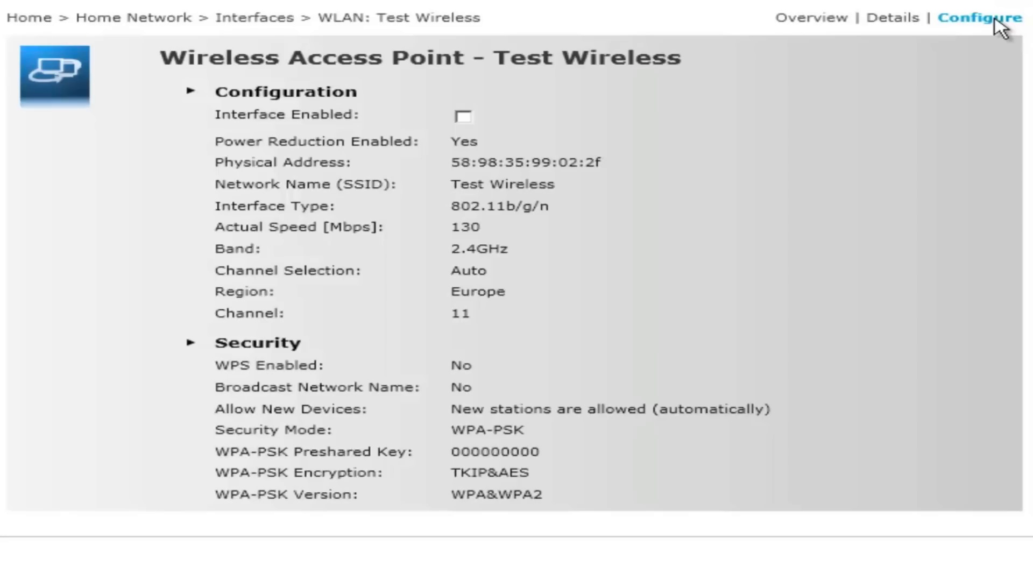
mouse_move(462, 125)
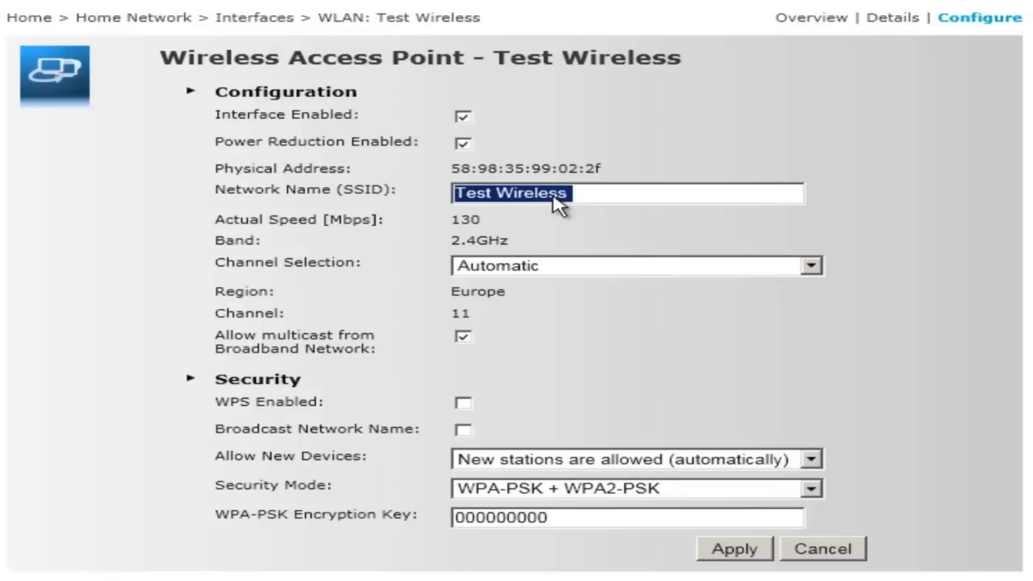
type("My W")
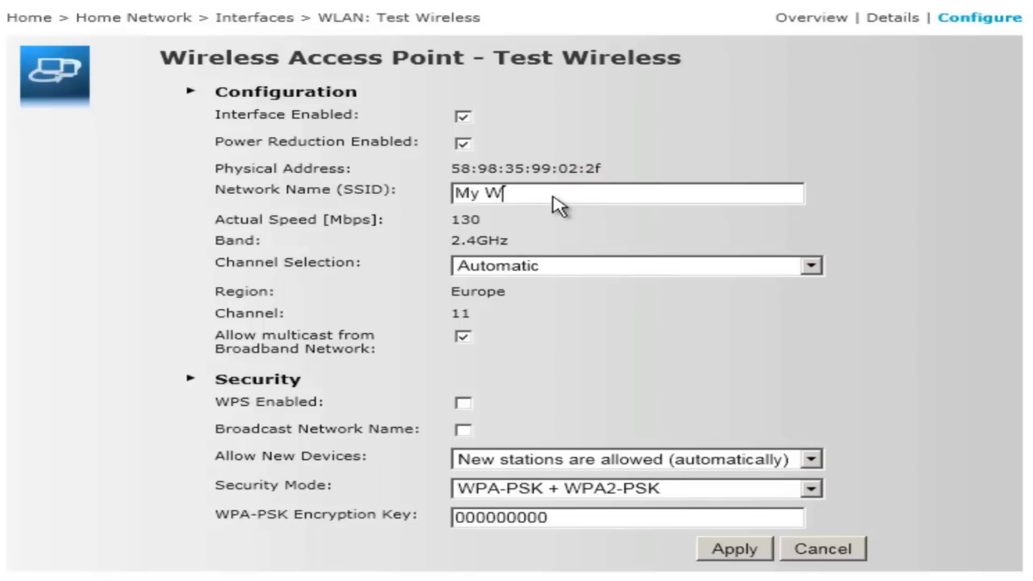
type("iFi")
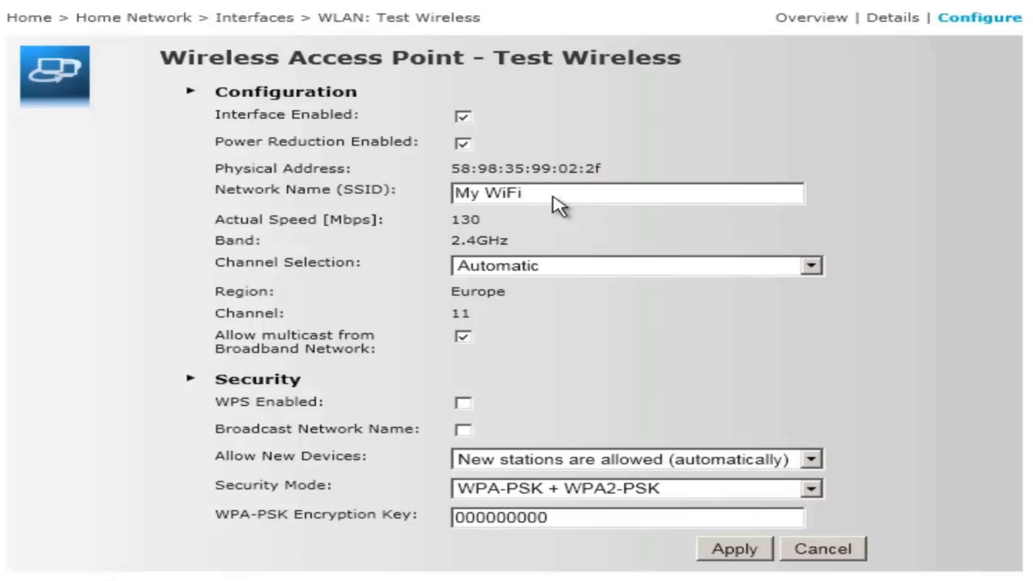
mouse_move(521, 419)
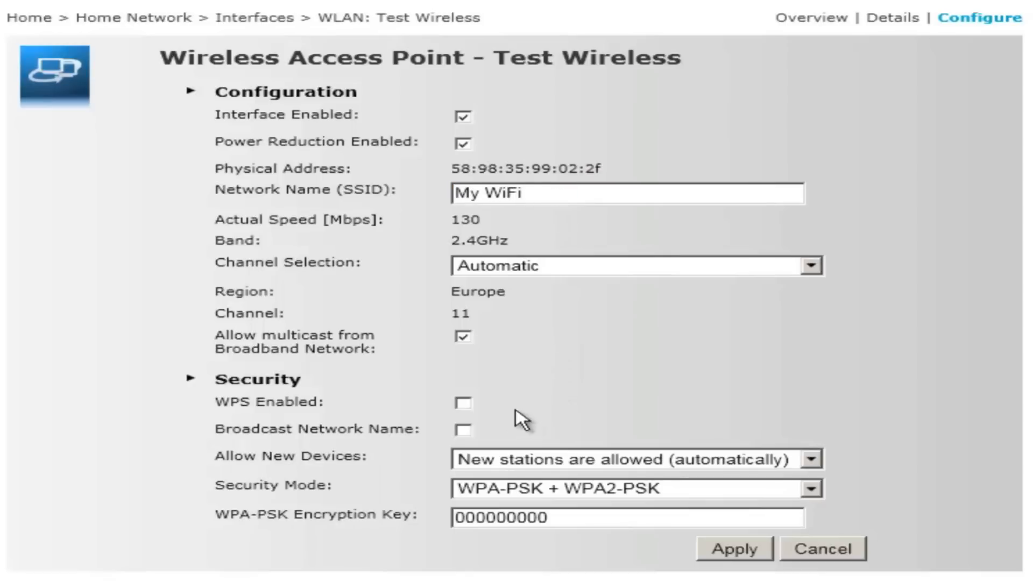
mouse_move(469, 438)
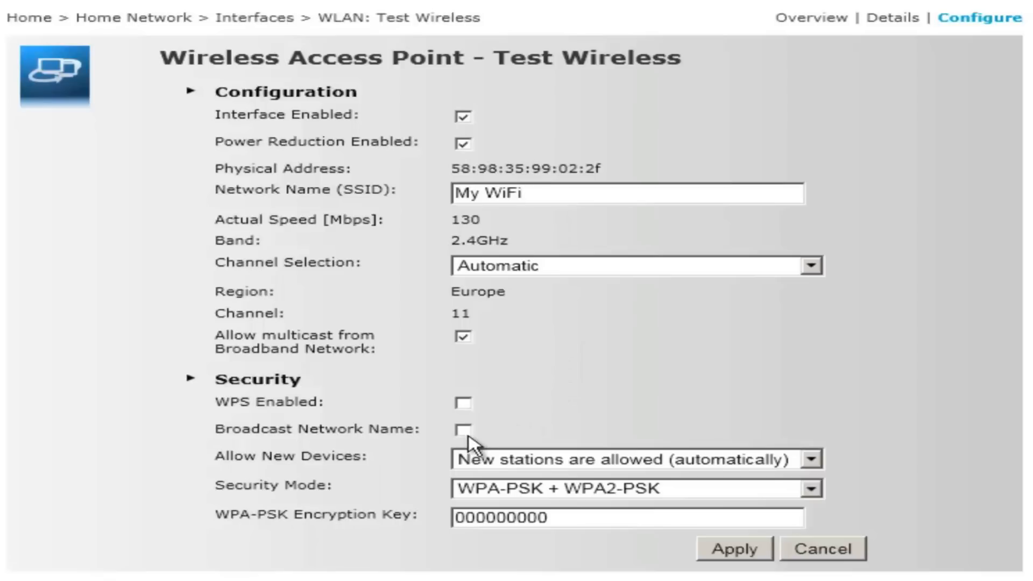
Enable Broadcast Network Name and choose WPA-PSK + WPA2-PSK security mode
left_click(462, 429)
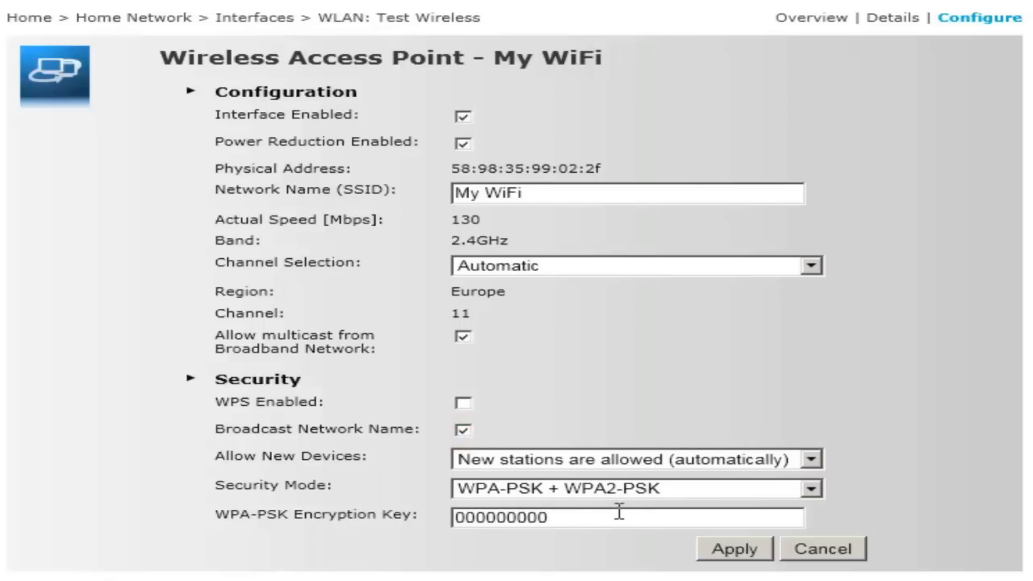
left_click(812, 489)
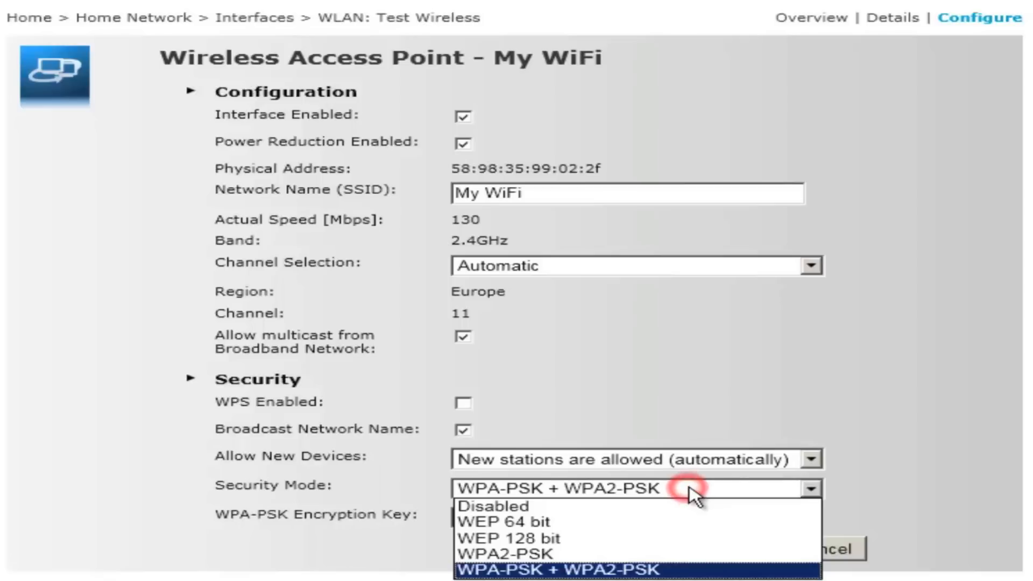
mouse_move(589, 570)
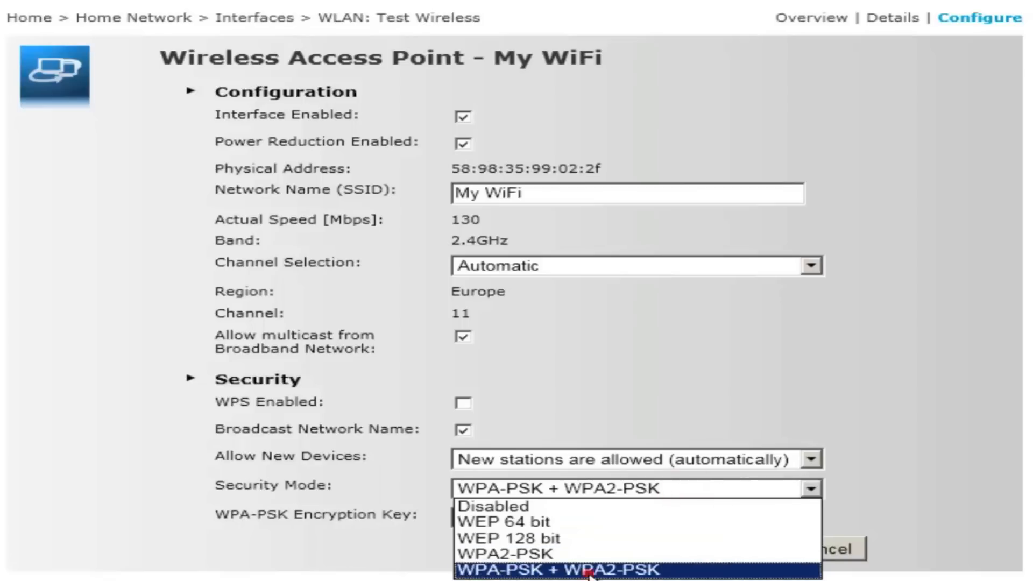
left_click(567, 568)
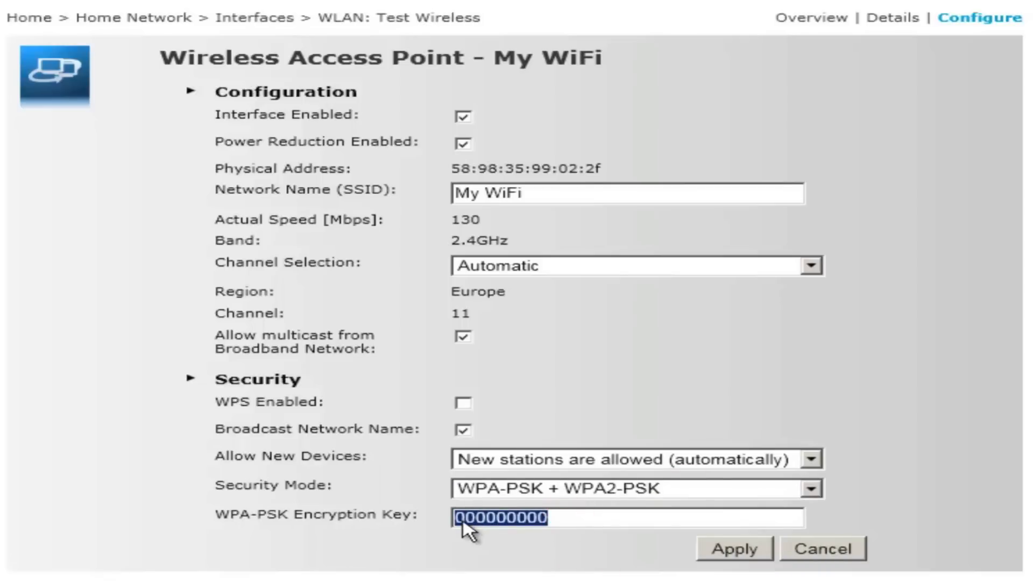
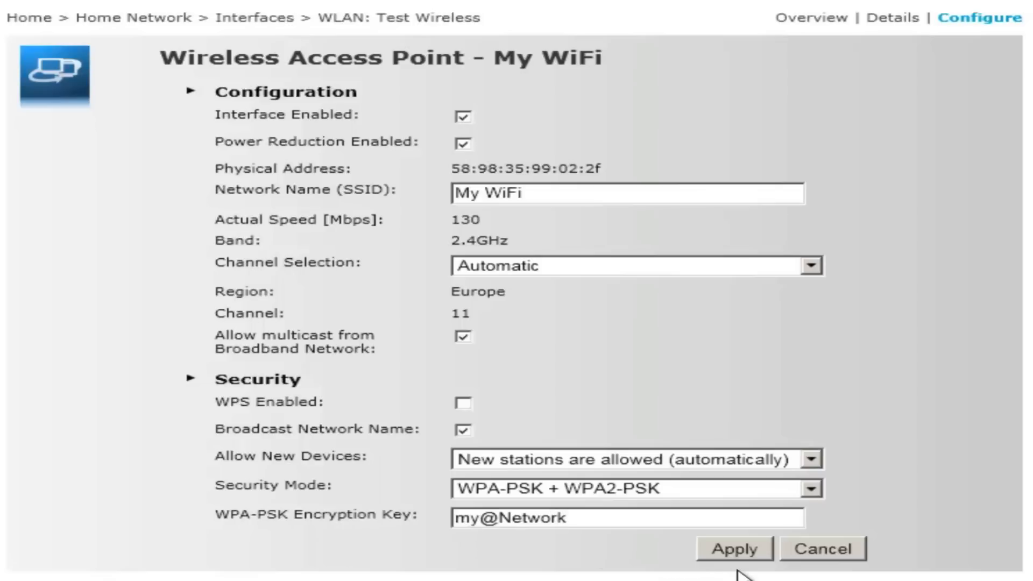
left_click(733, 547)
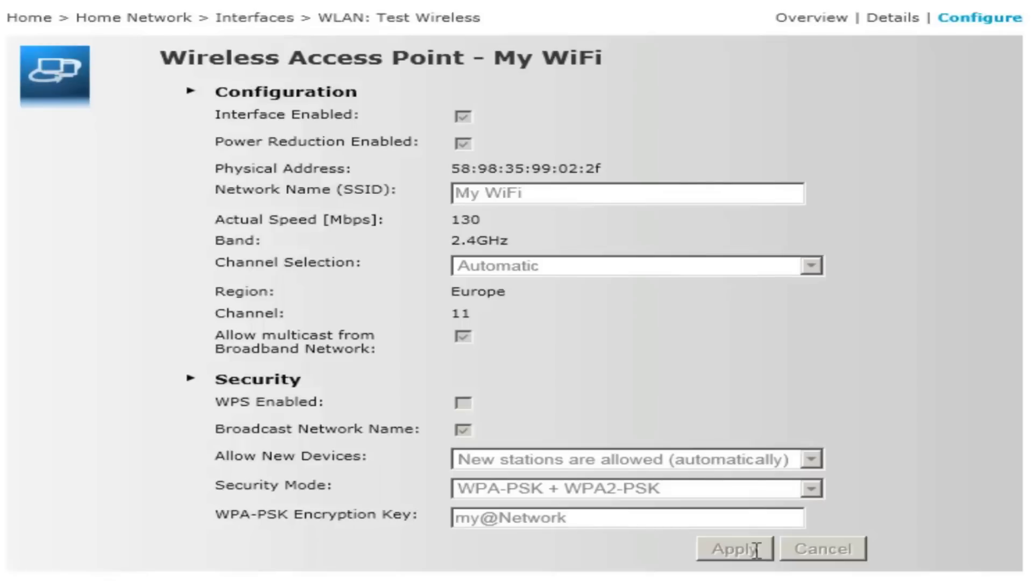
mouse_move(761, 559)
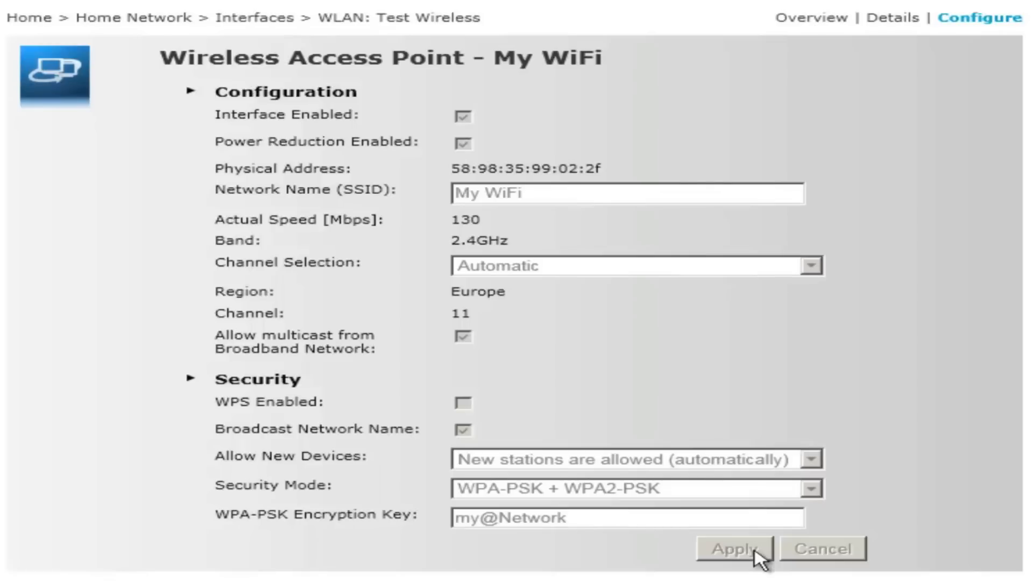
left_click(733, 549)
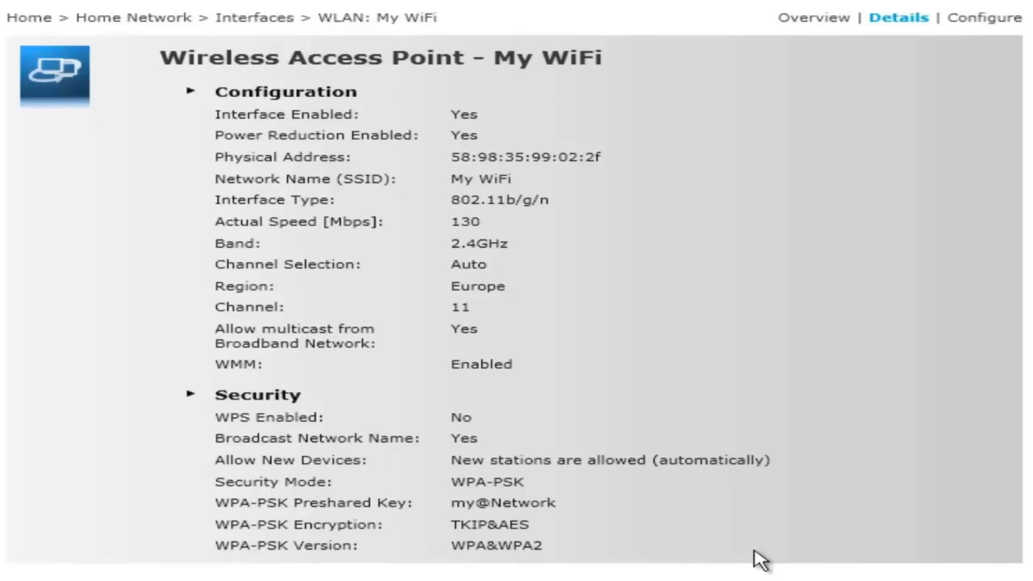
mouse_move(377, 81)
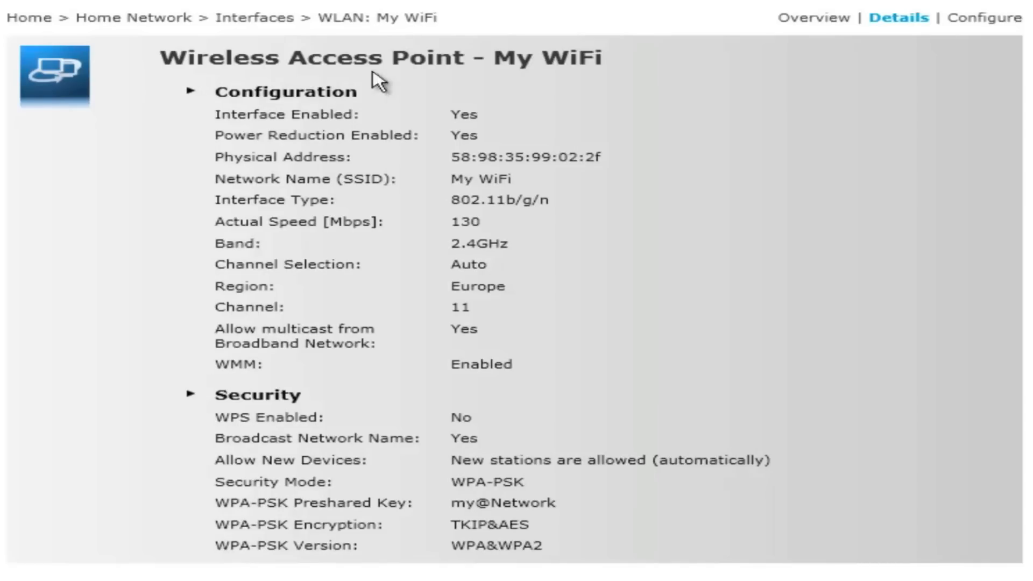